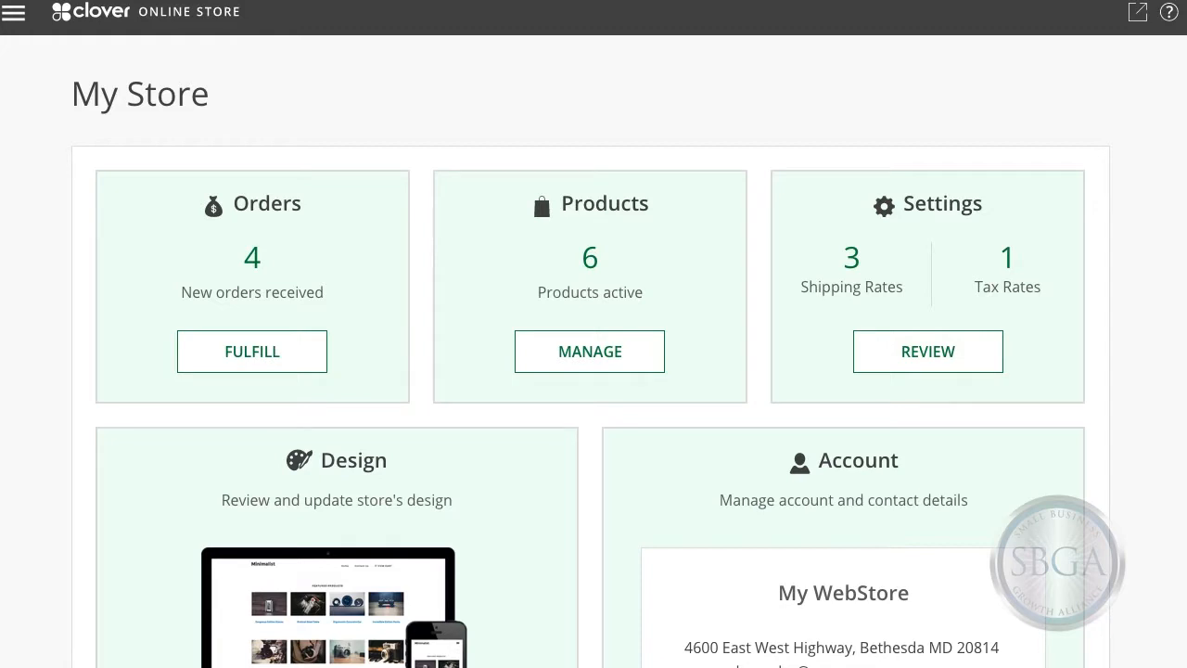
pyautogui.moveTo(909, 321)
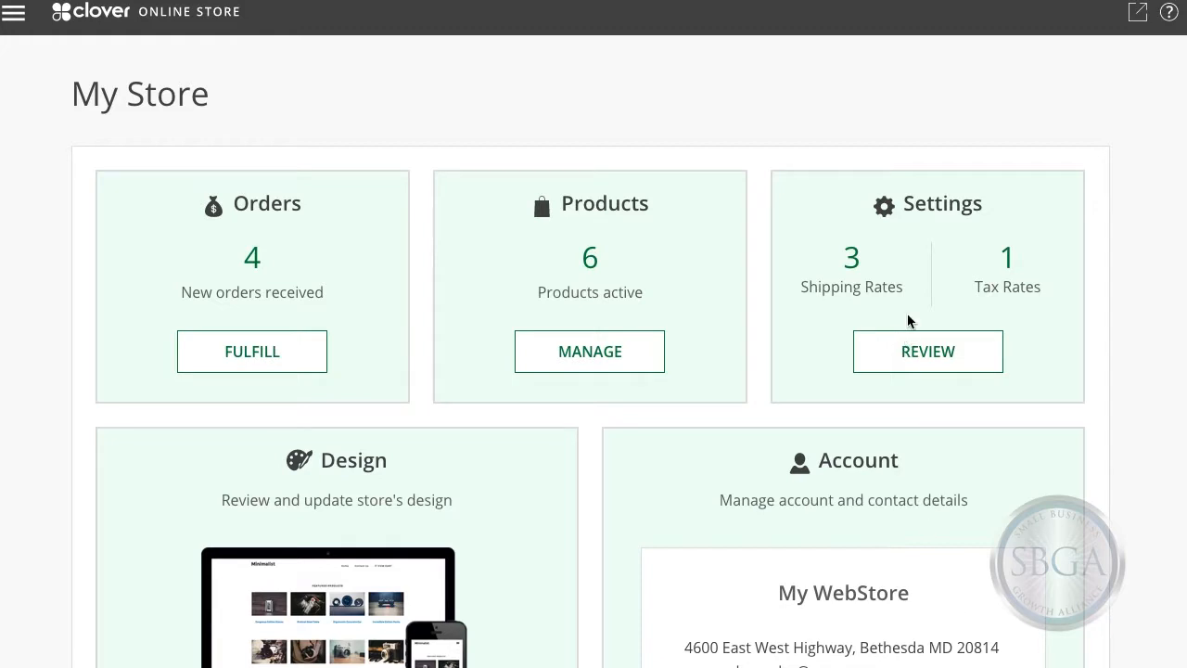
pyautogui.moveTo(912, 356)
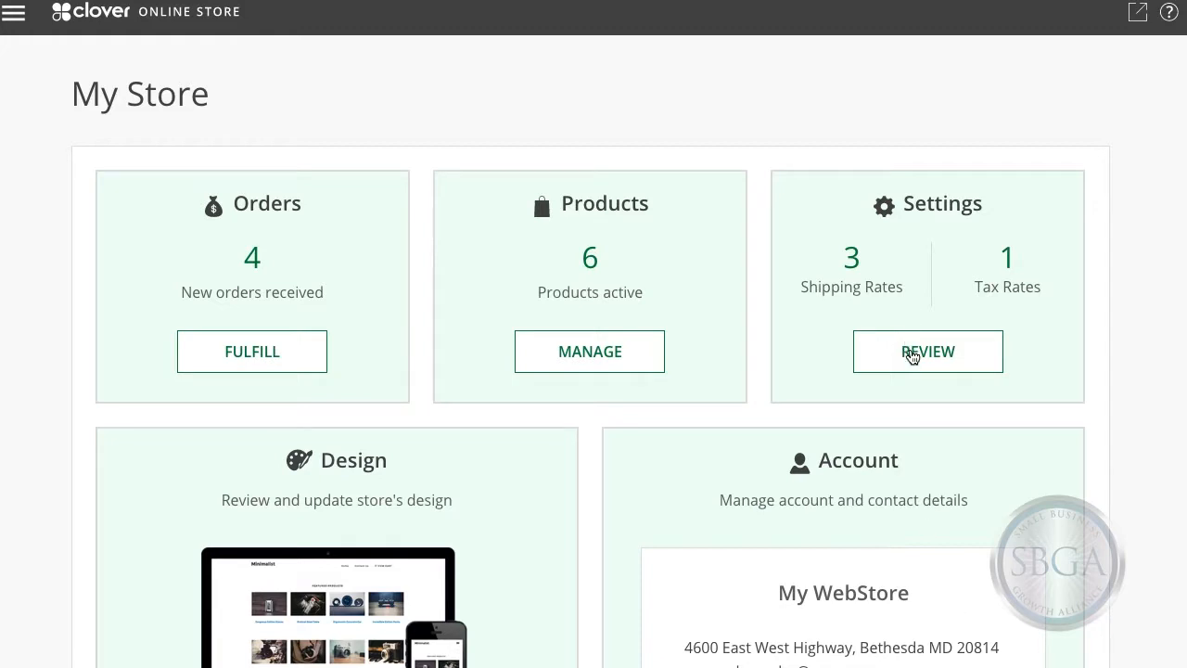
# Reach the Discounts page from the dashboard via Settings review and the Discounts row
pyautogui.click(928, 351)
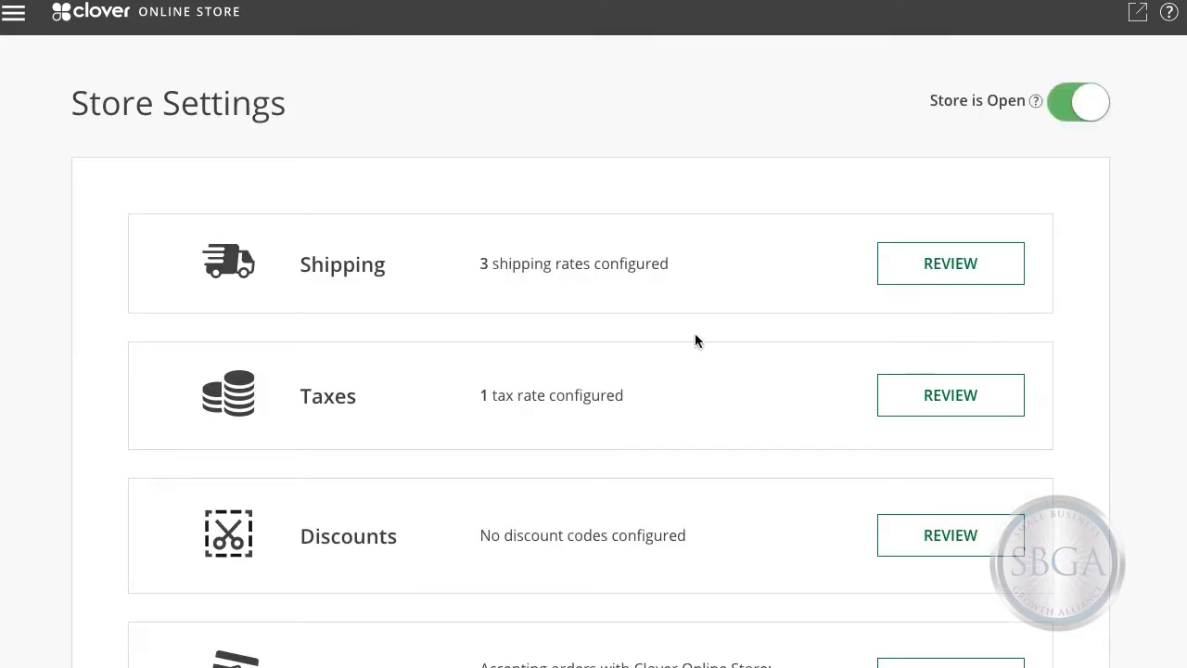
pyautogui.click(15, 13)
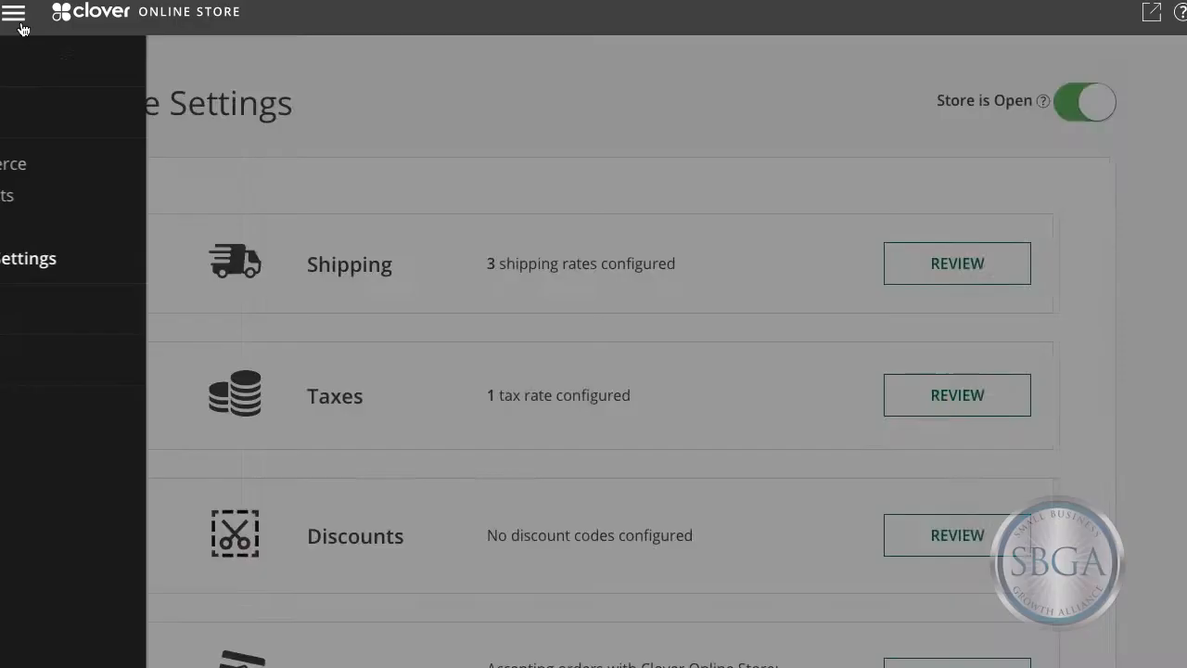
pyautogui.click(15, 13)
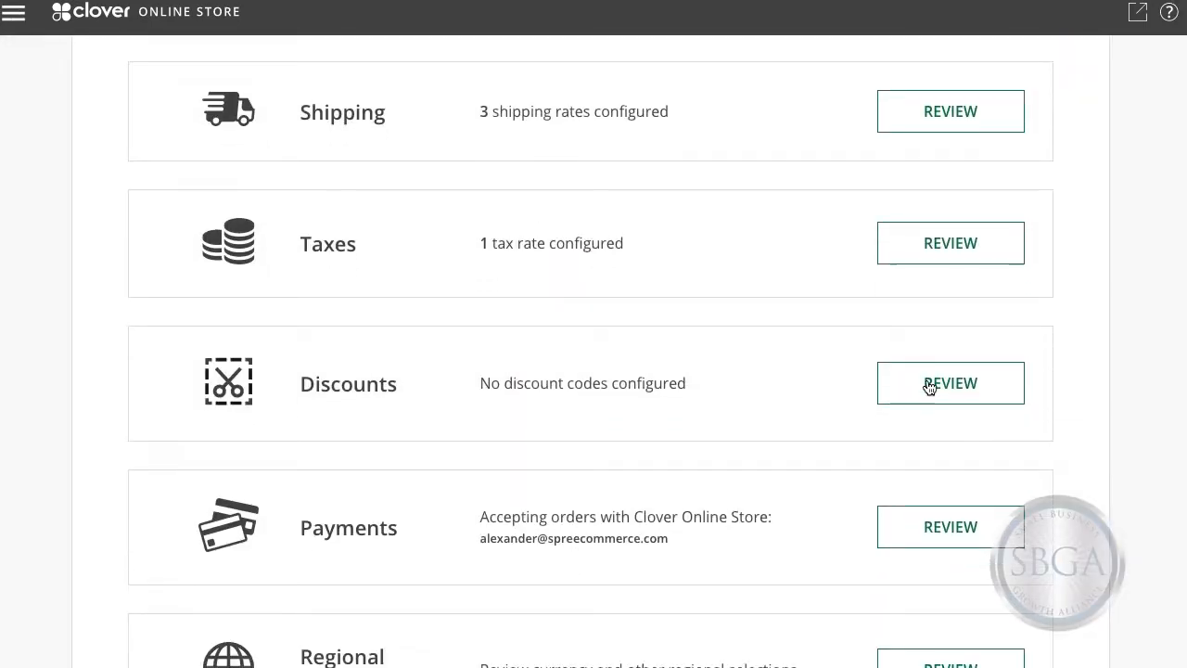
pyautogui.click(950, 382)
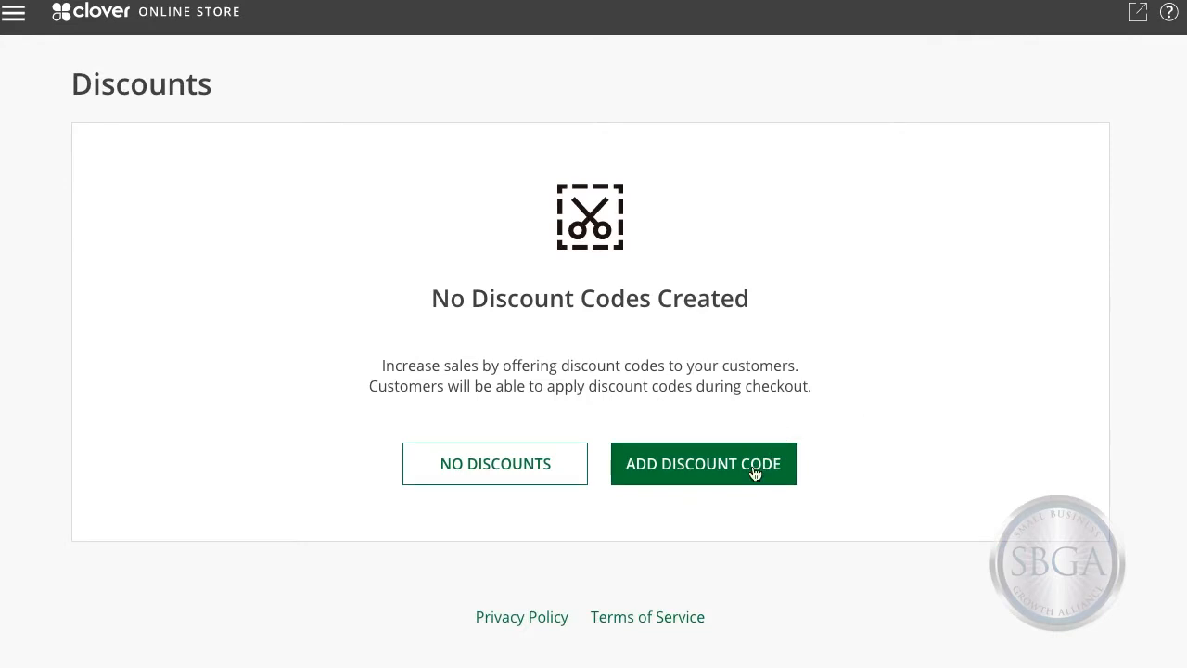
# Create code BLKFRDAY valid 11/25/2016, limited to 1 use, taking 35% off
pyautogui.click(701, 463)
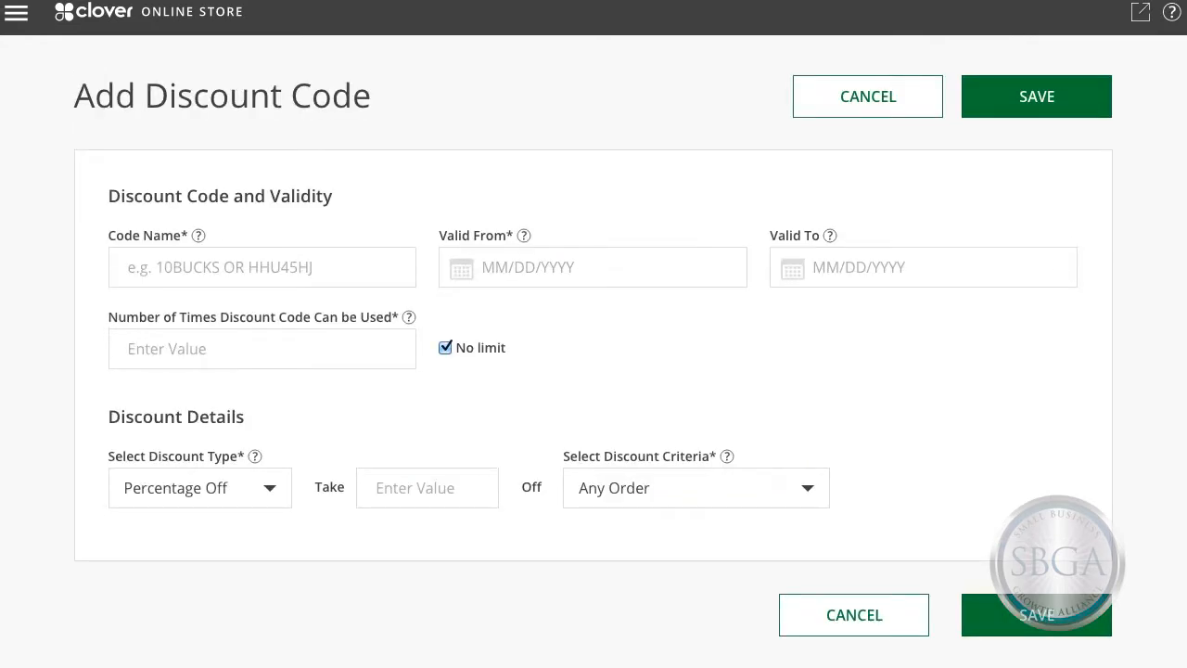
pyautogui.write('BLKFRDAY')
pyautogui.write('11/25/2016')
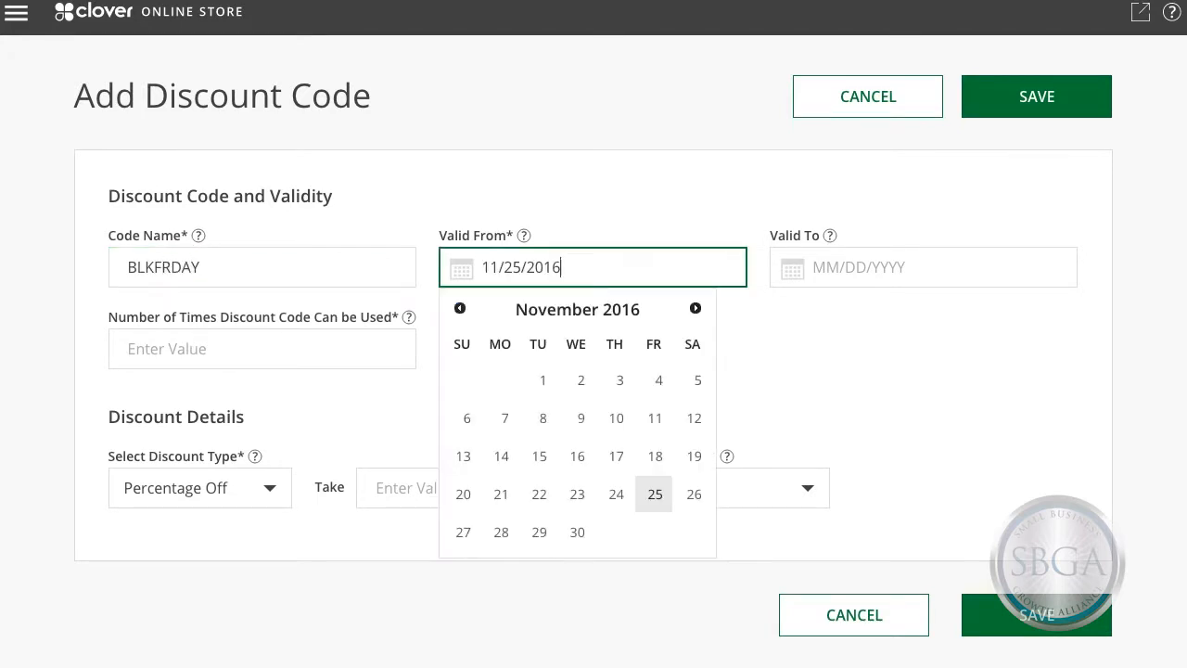
pyautogui.click(653, 494)
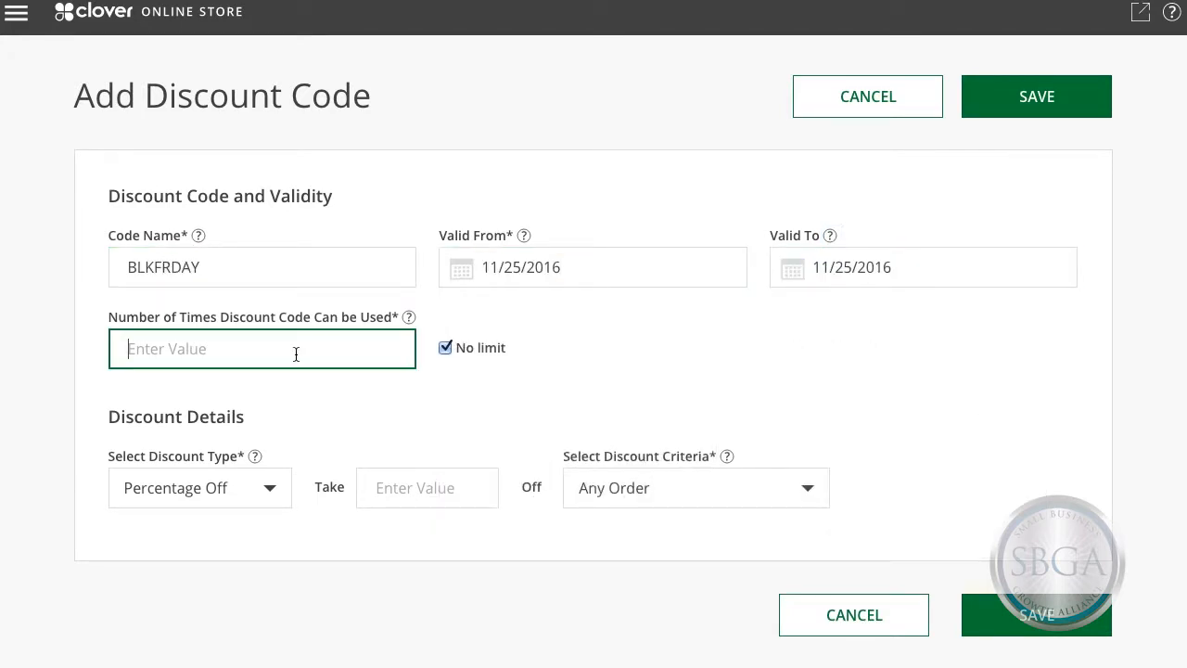
pyautogui.click(446, 347)
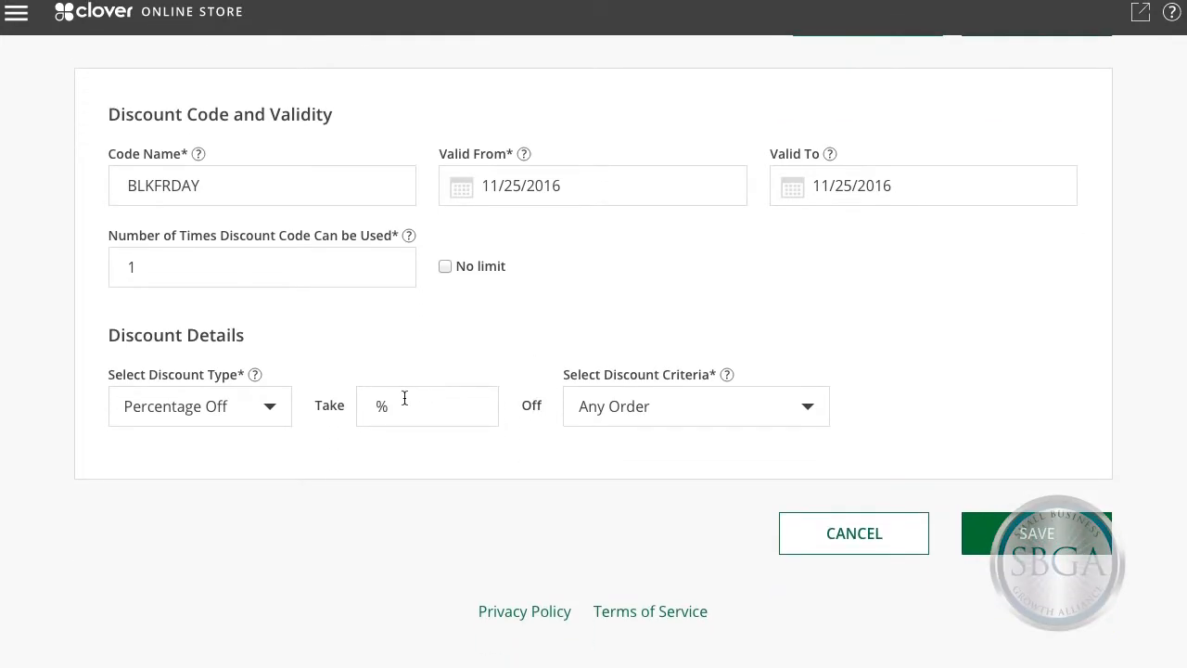
pyautogui.click(200, 406)
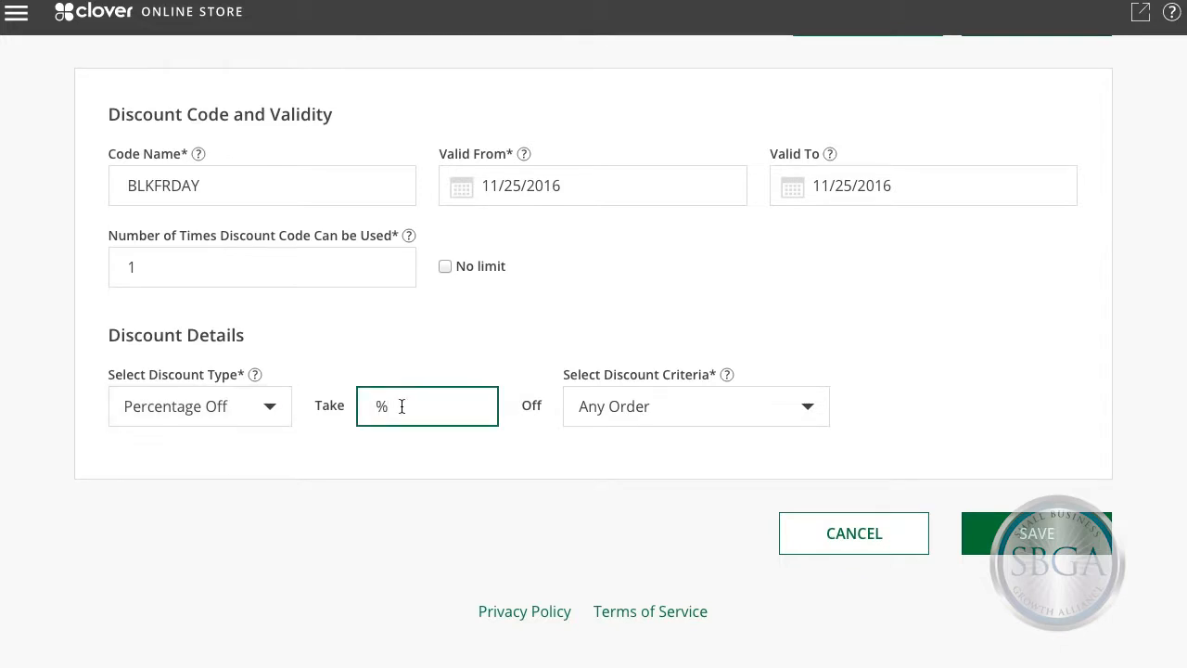
pyautogui.write('35')
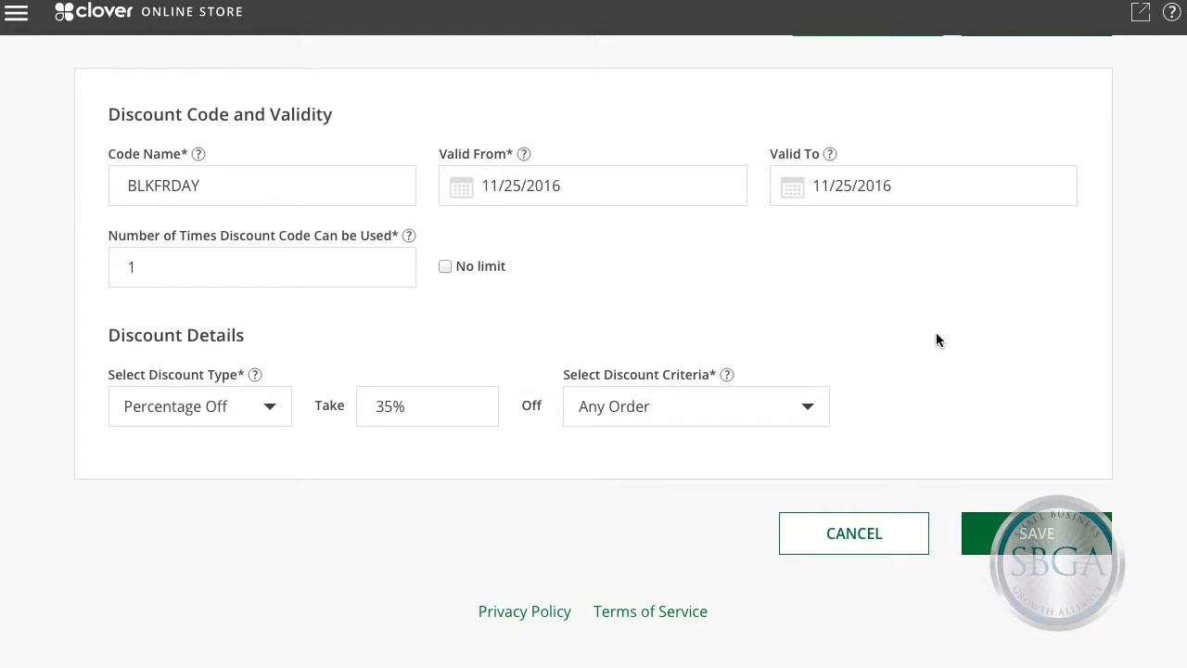
pyautogui.moveTo(923, 380)
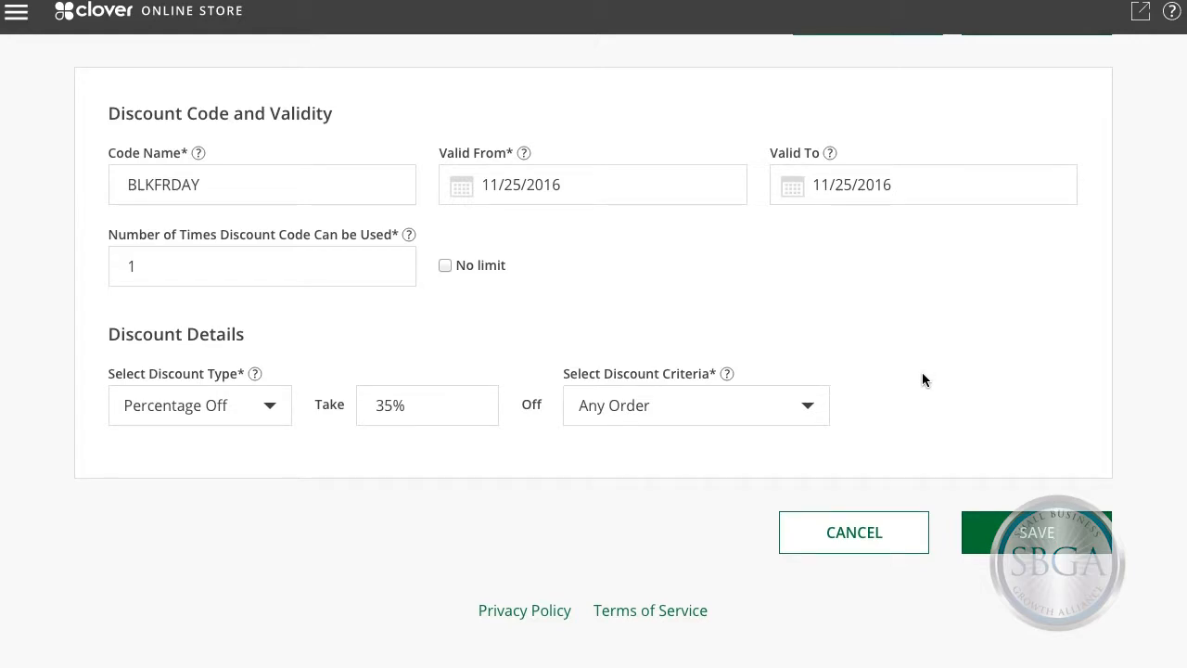
# Try criteria Orders Over and Products (Shirts), then settle on Any Order
pyautogui.click(696, 404)
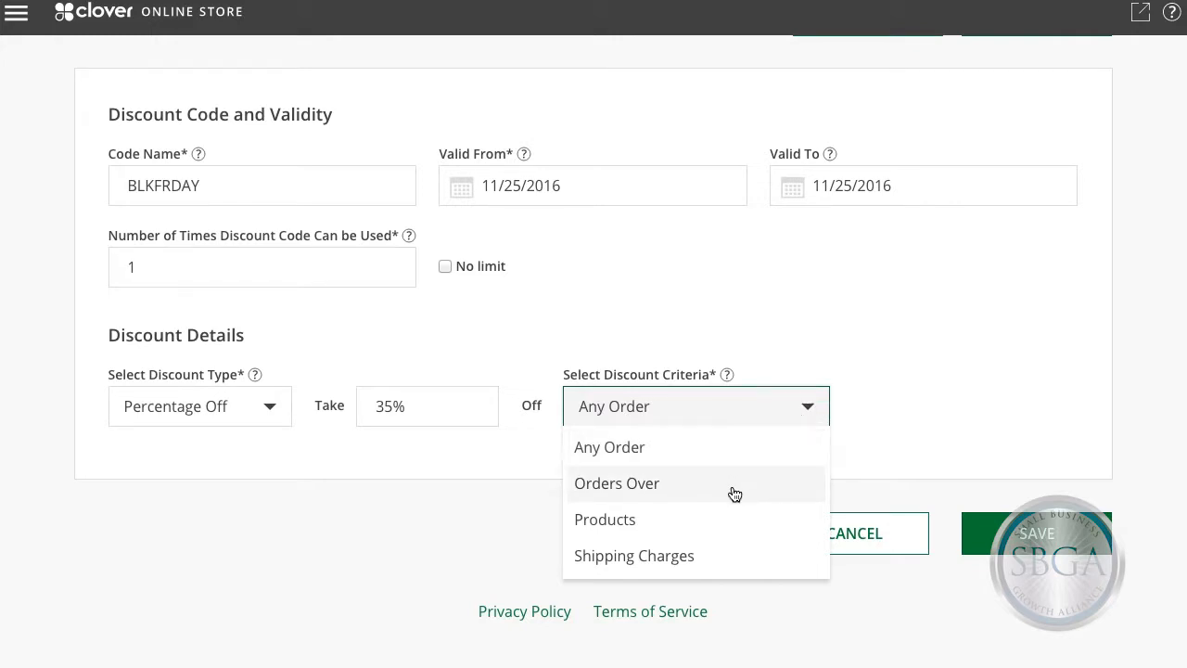
pyautogui.moveTo(731, 523)
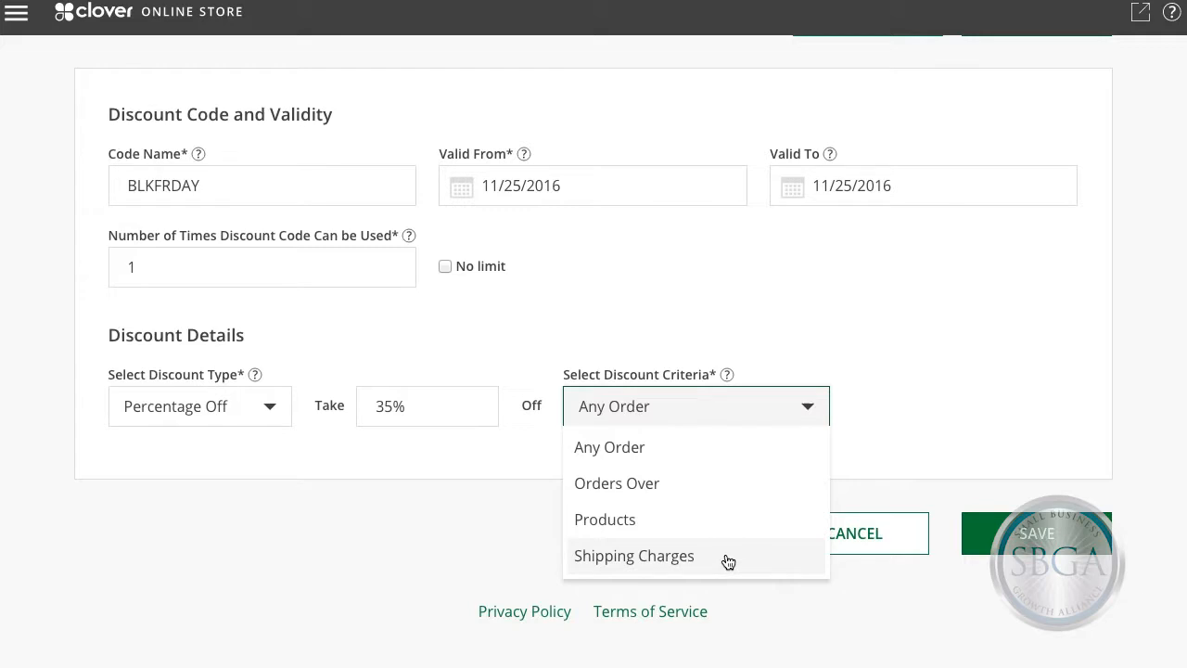
pyautogui.moveTo(740, 490)
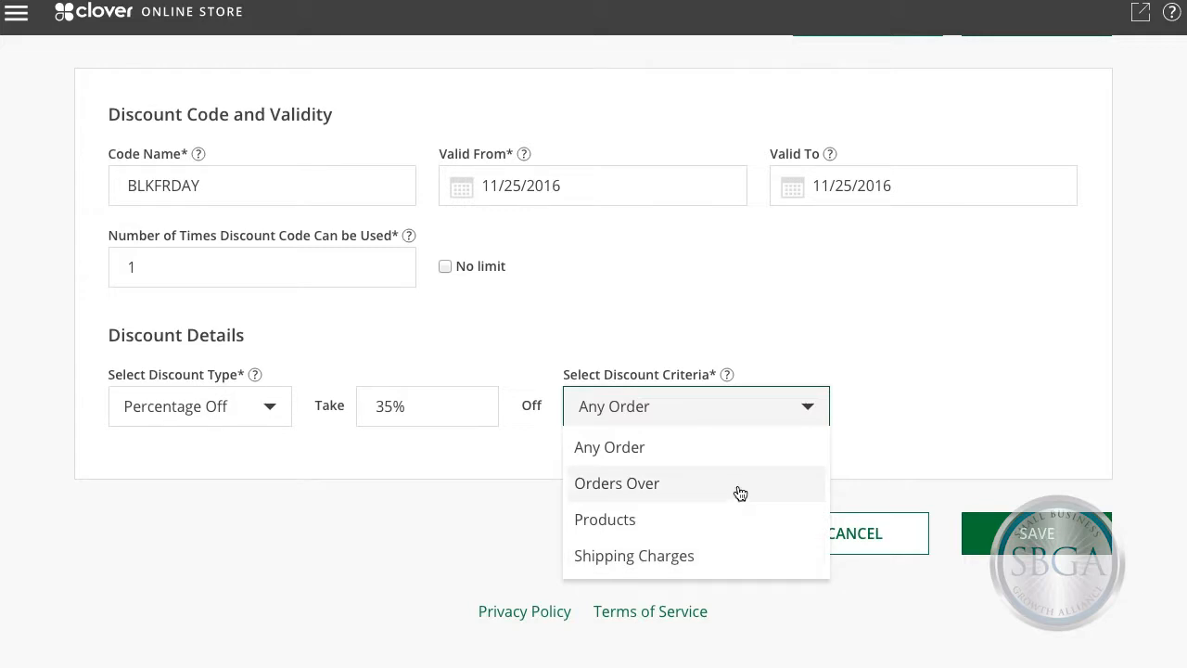
pyautogui.click(616, 482)
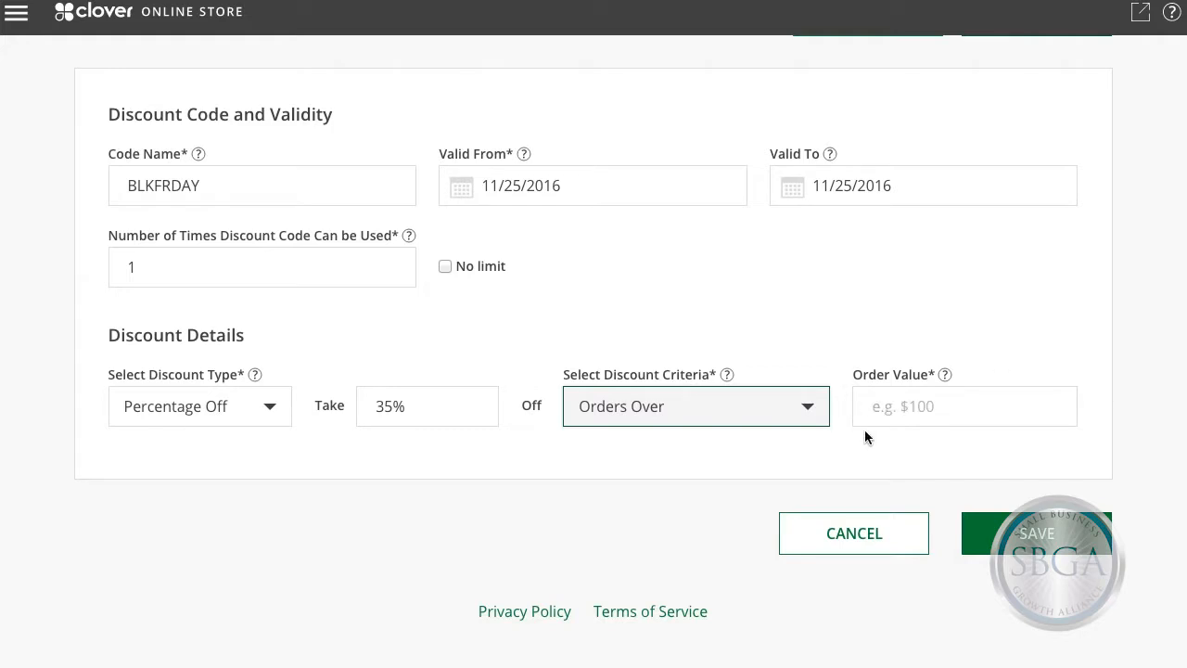
pyautogui.moveTo(803, 427)
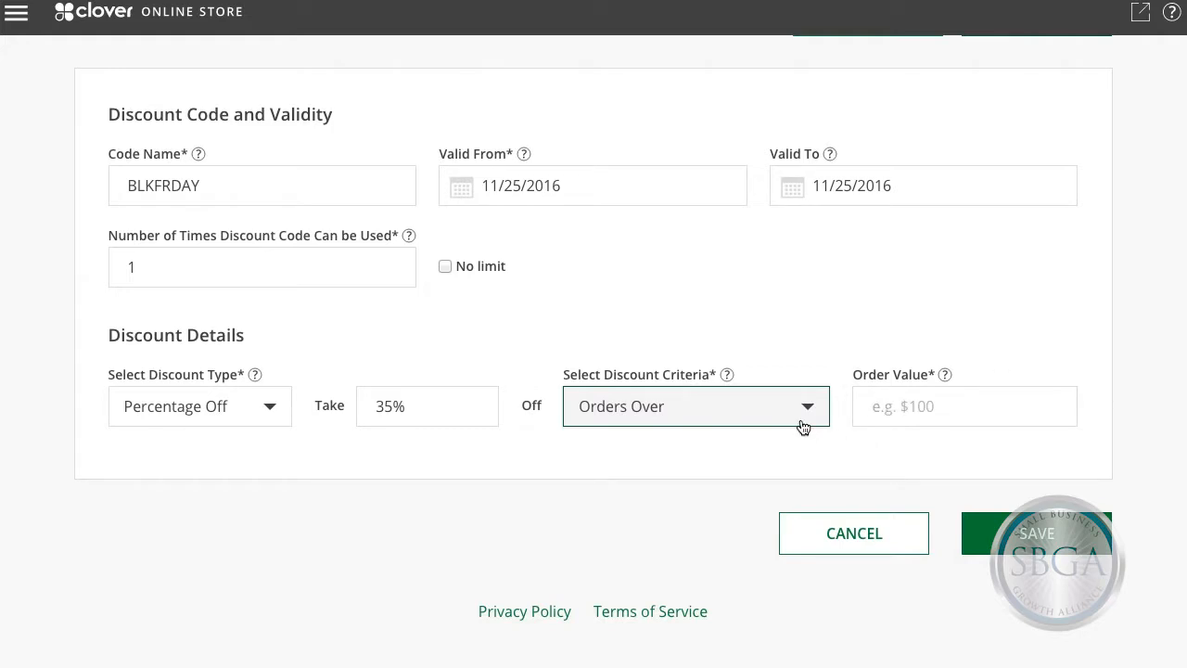
pyautogui.click(696, 406)
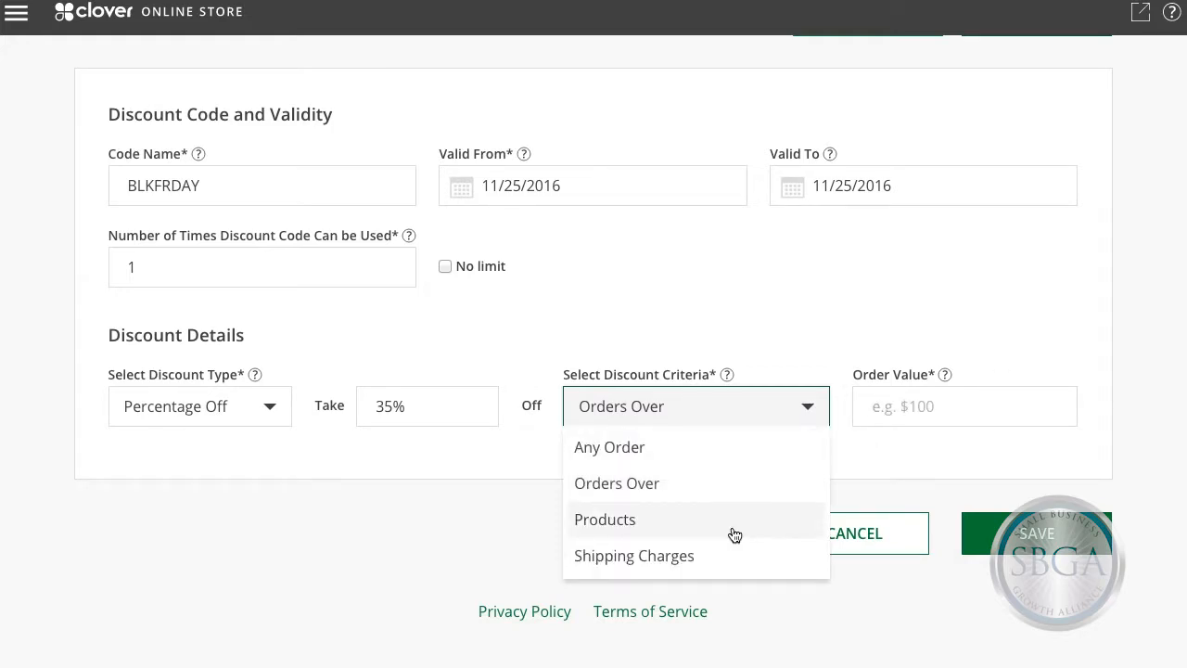
pyautogui.click(605, 519)
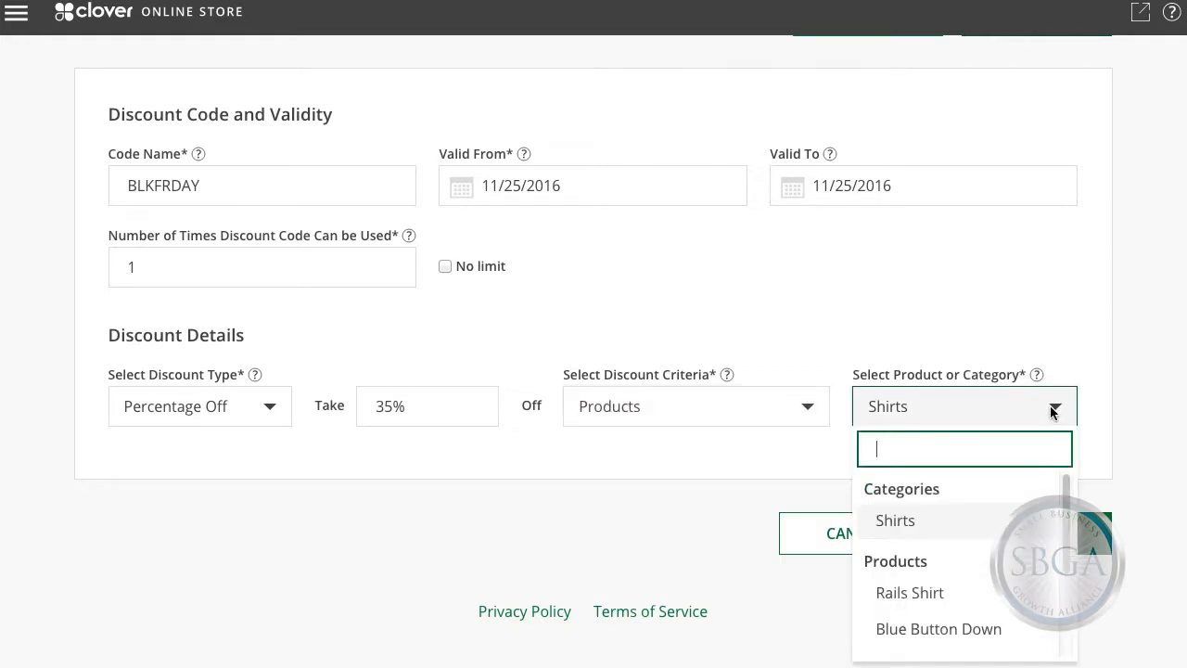
pyautogui.click(1054, 406)
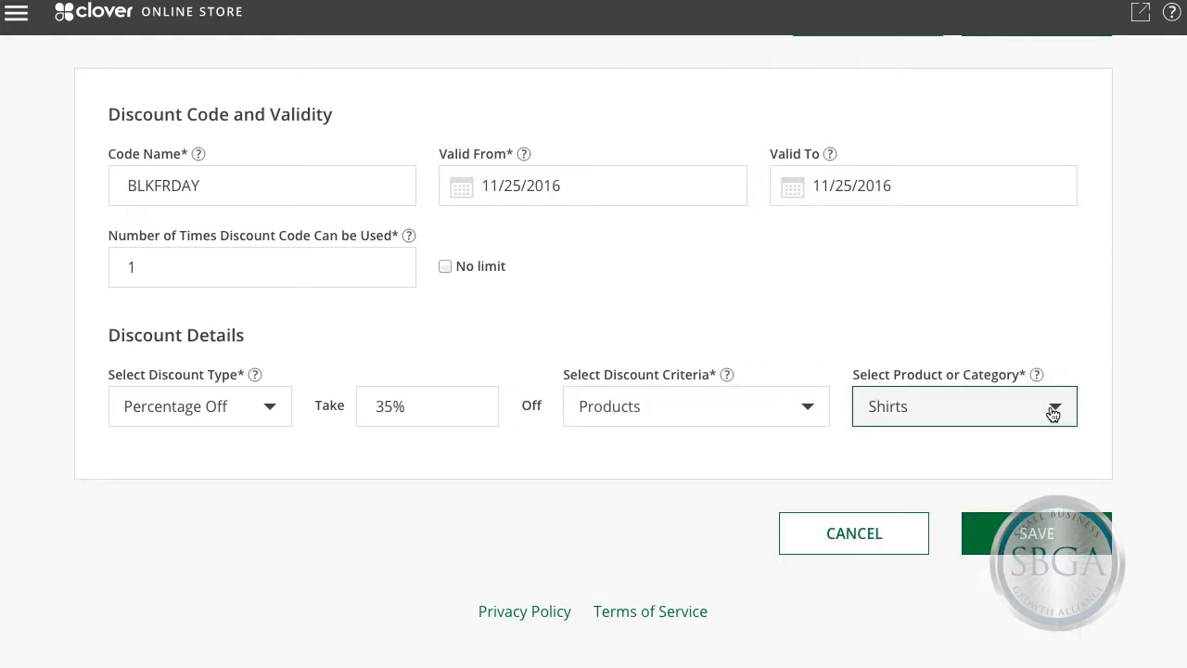
pyautogui.click(694, 406)
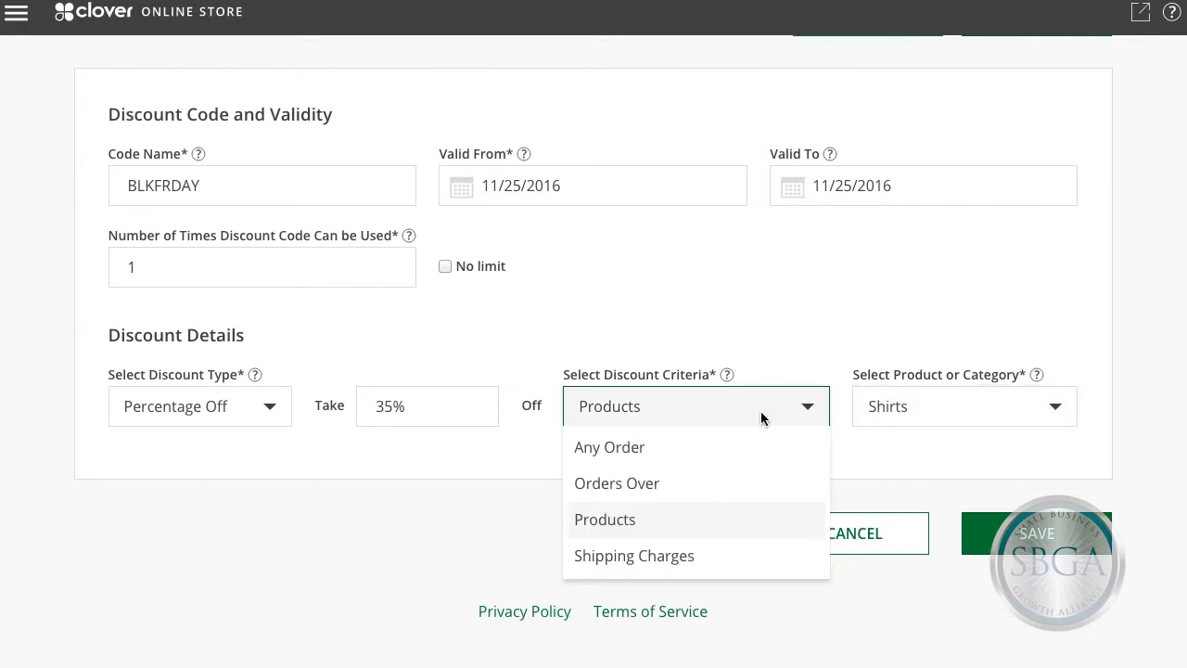
pyautogui.click(608, 447)
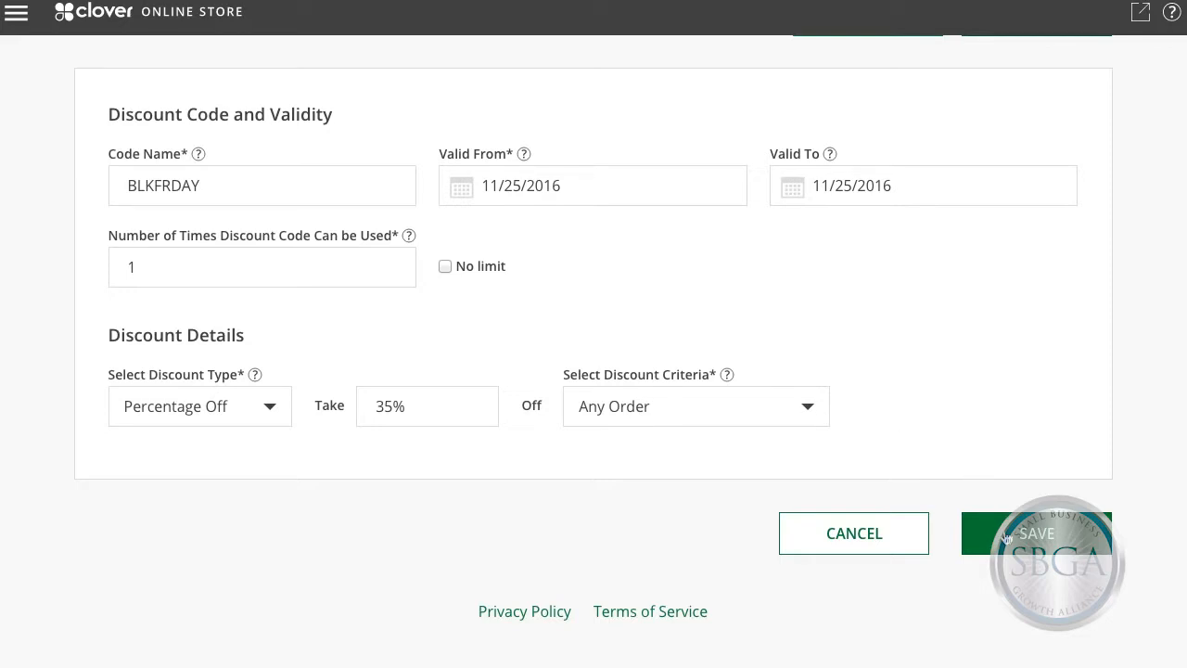
# Save BLKFRDAY, then toggle it disabled and back to enabled on the Discounts list
pyautogui.click(1035, 535)
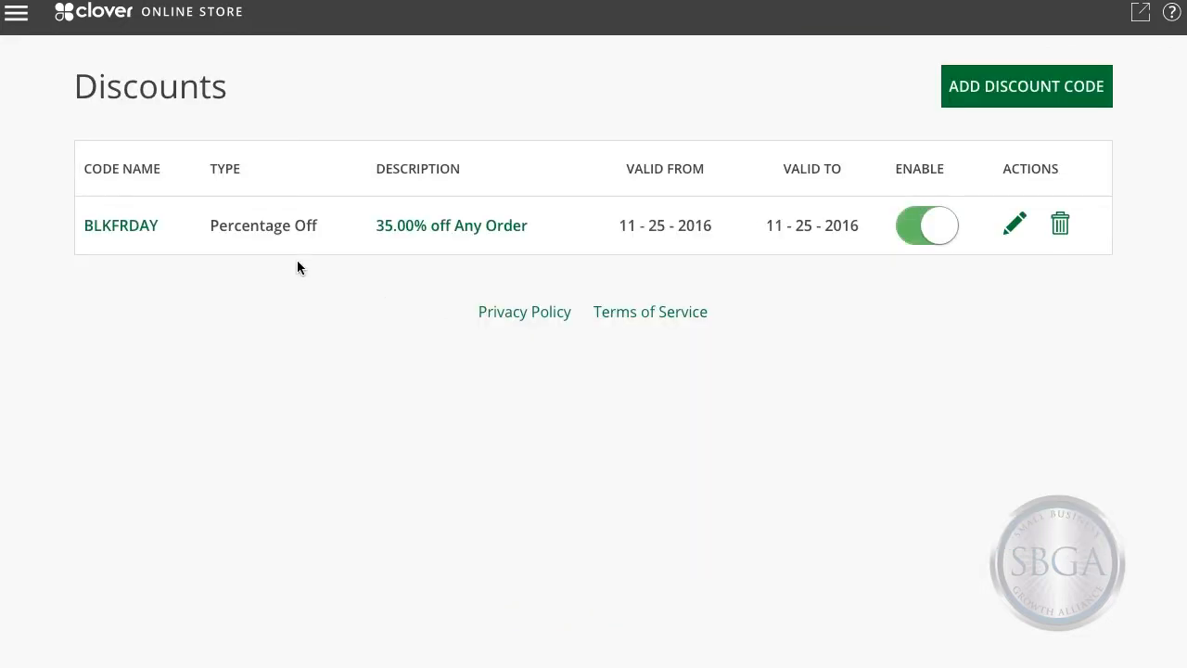
pyautogui.moveTo(102, 204)
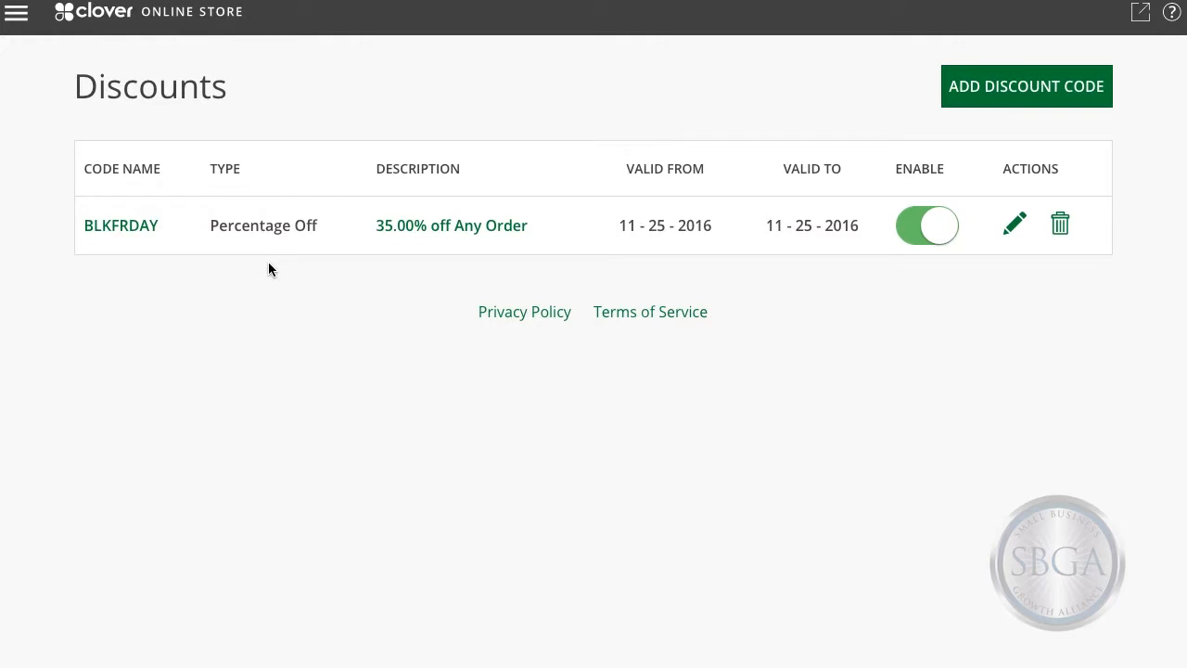
pyautogui.moveTo(297, 262)
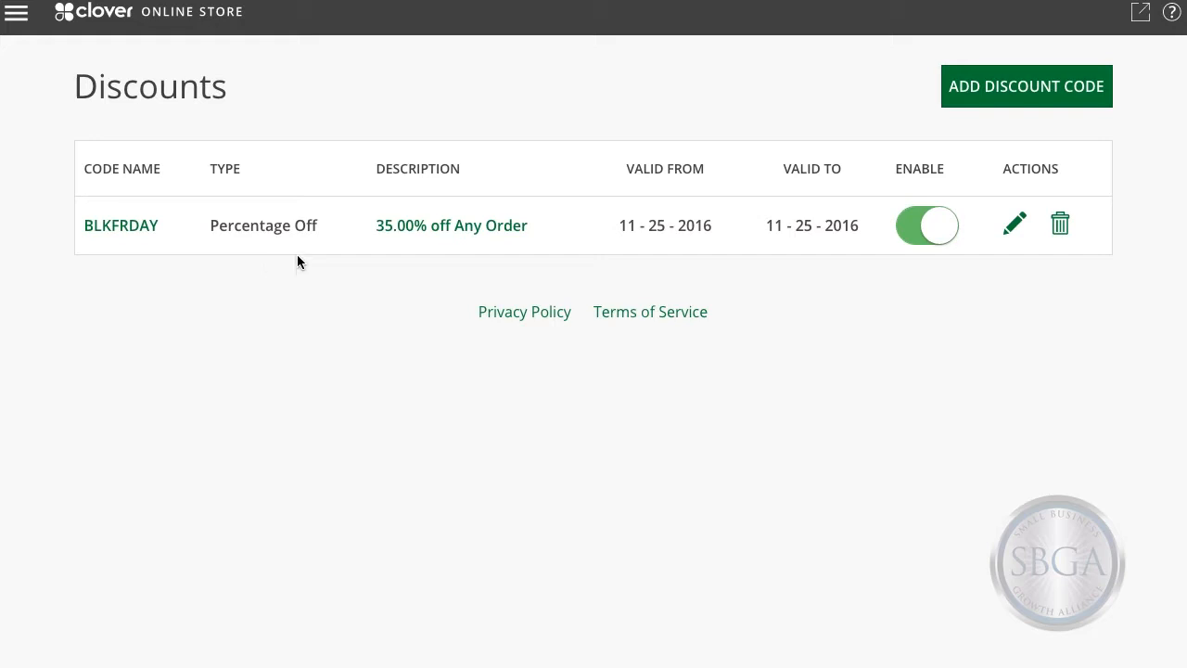
pyautogui.moveTo(843, 271)
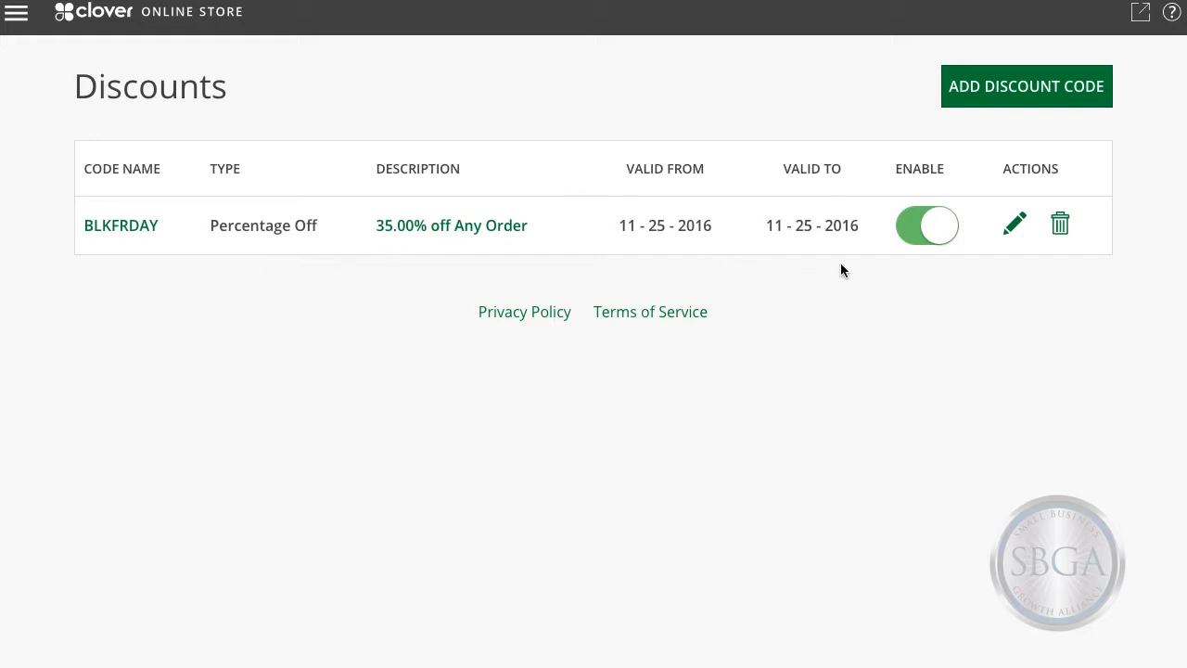
pyautogui.moveTo(1061, 225)
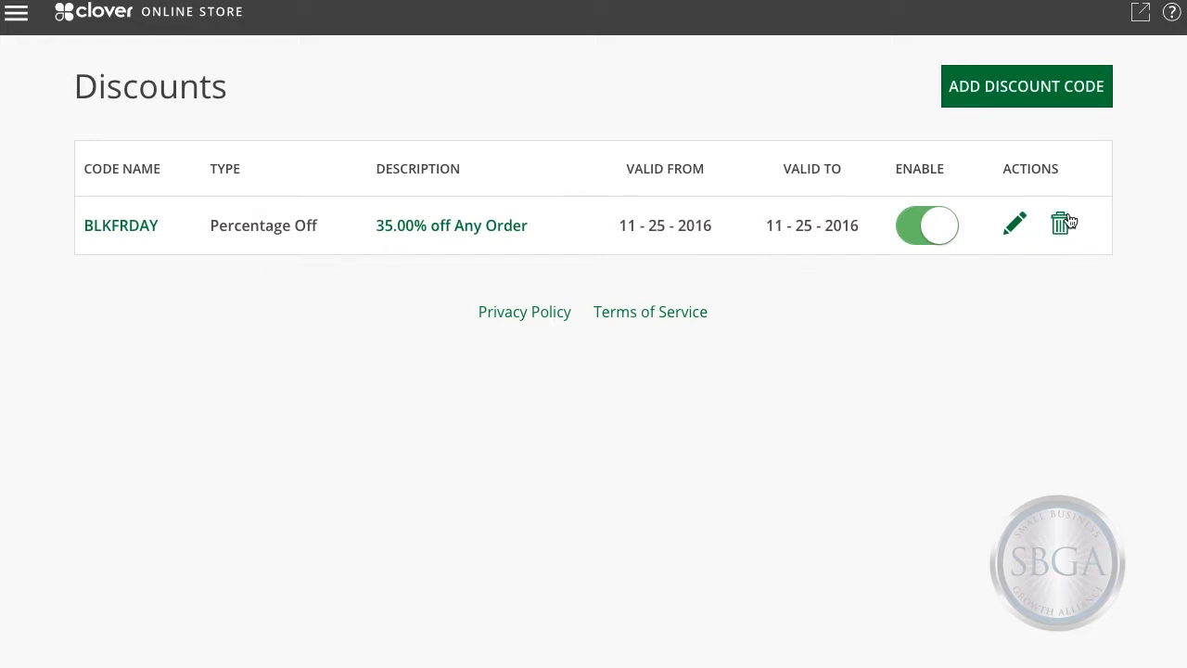
pyautogui.moveTo(900, 234)
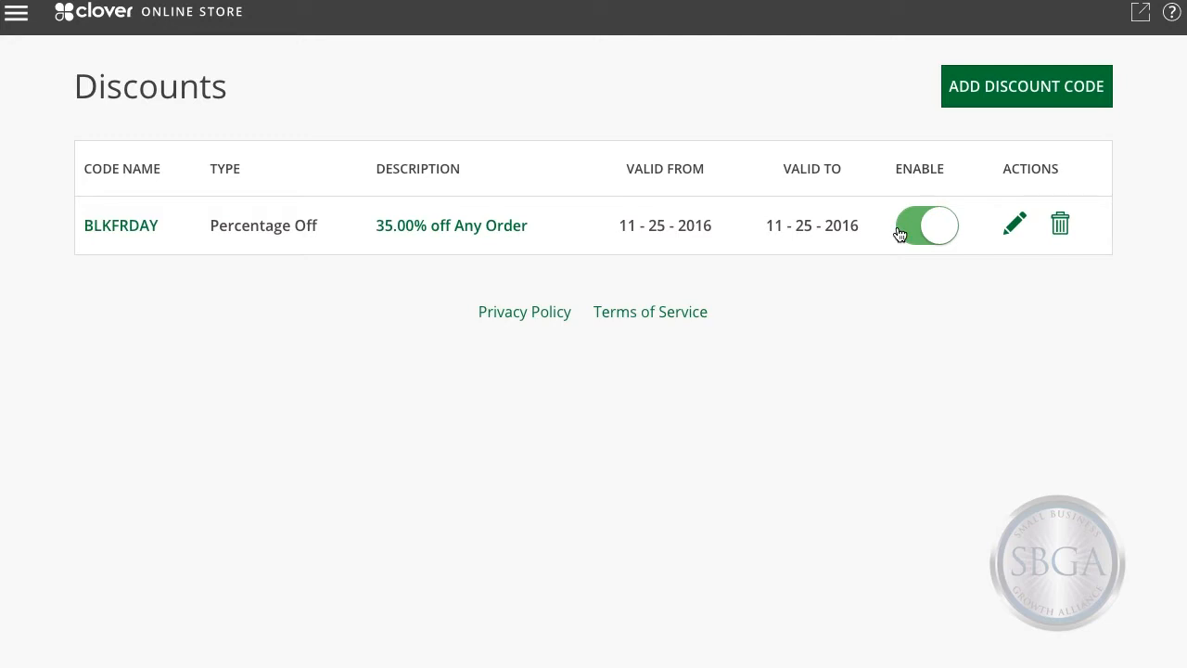
pyautogui.click(925, 226)
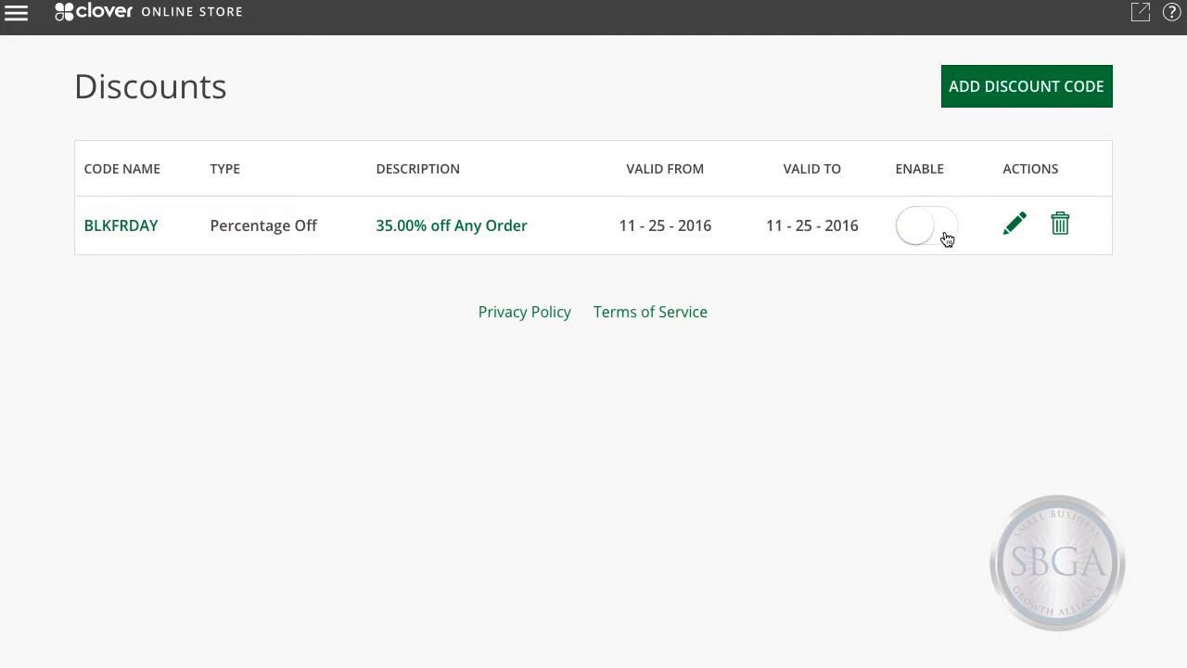
pyautogui.click(926, 227)
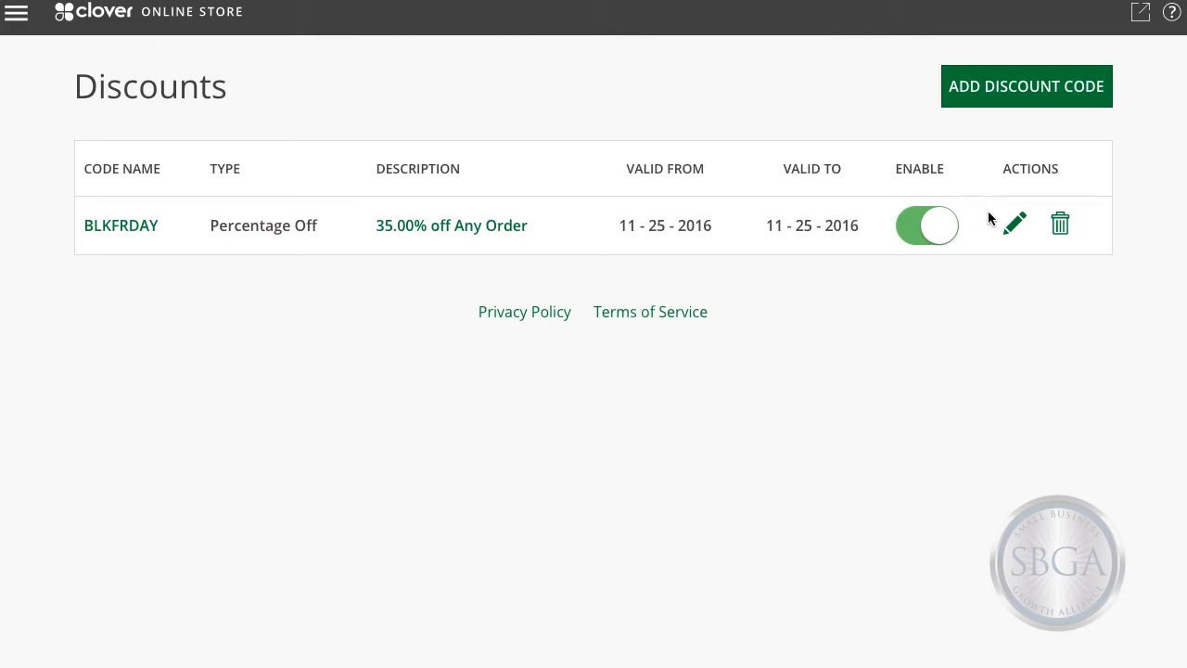
pyautogui.moveTo(1028, 206)
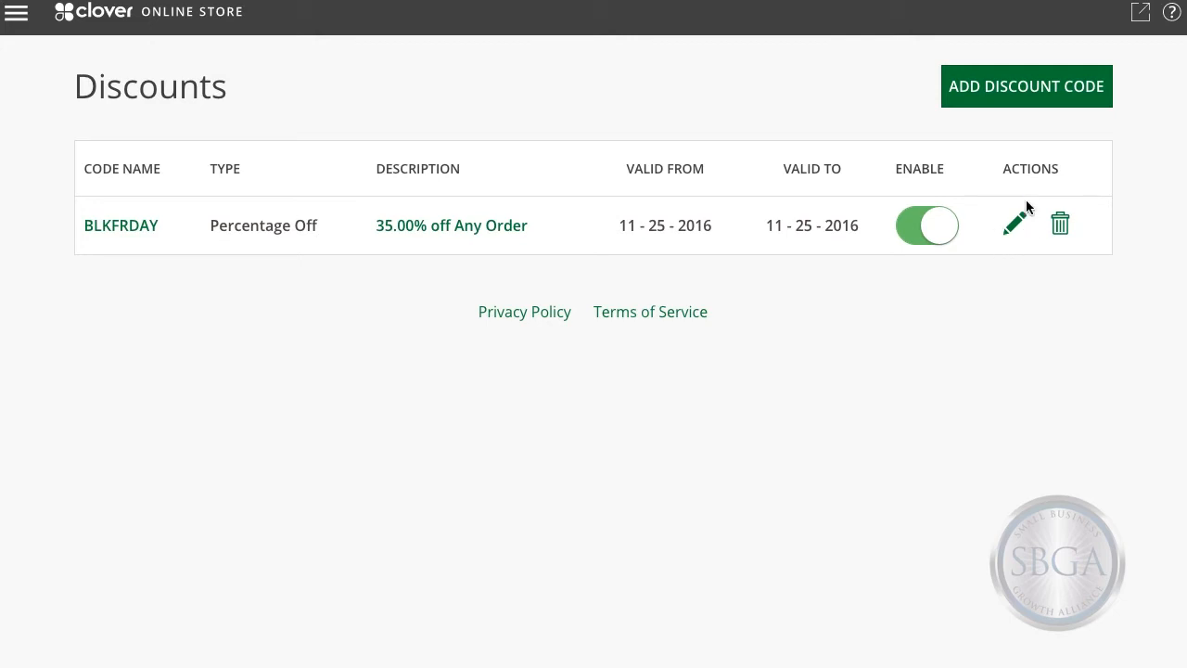
pyautogui.moveTo(1020, 248)
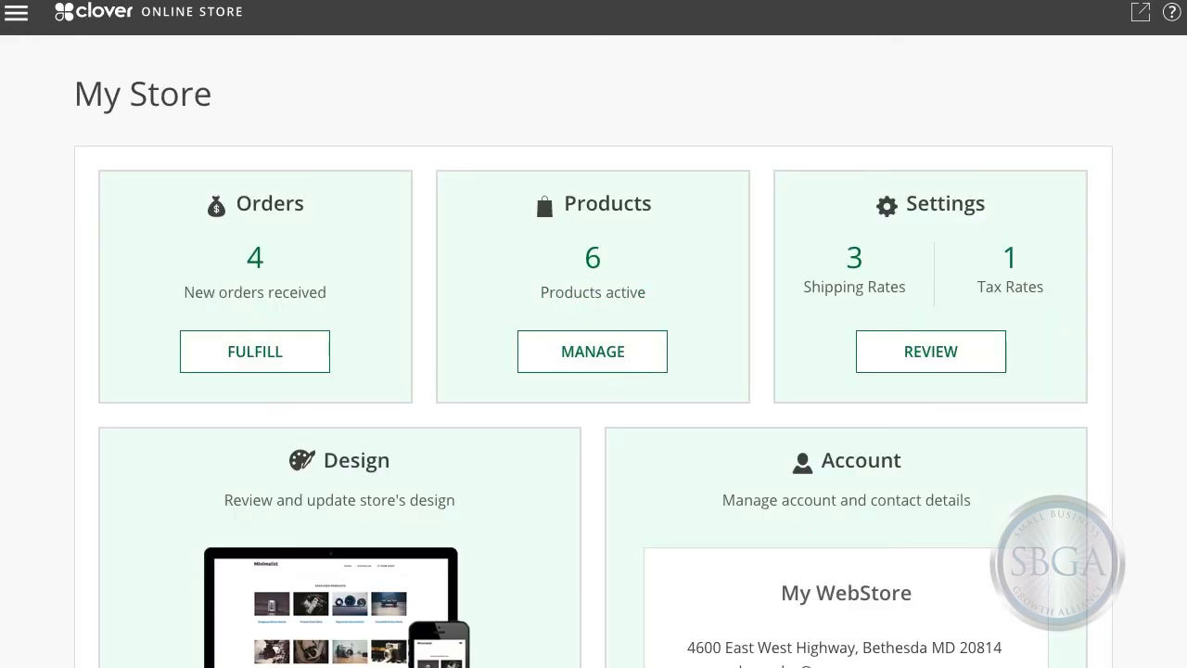
pyautogui.moveTo(5, 604)
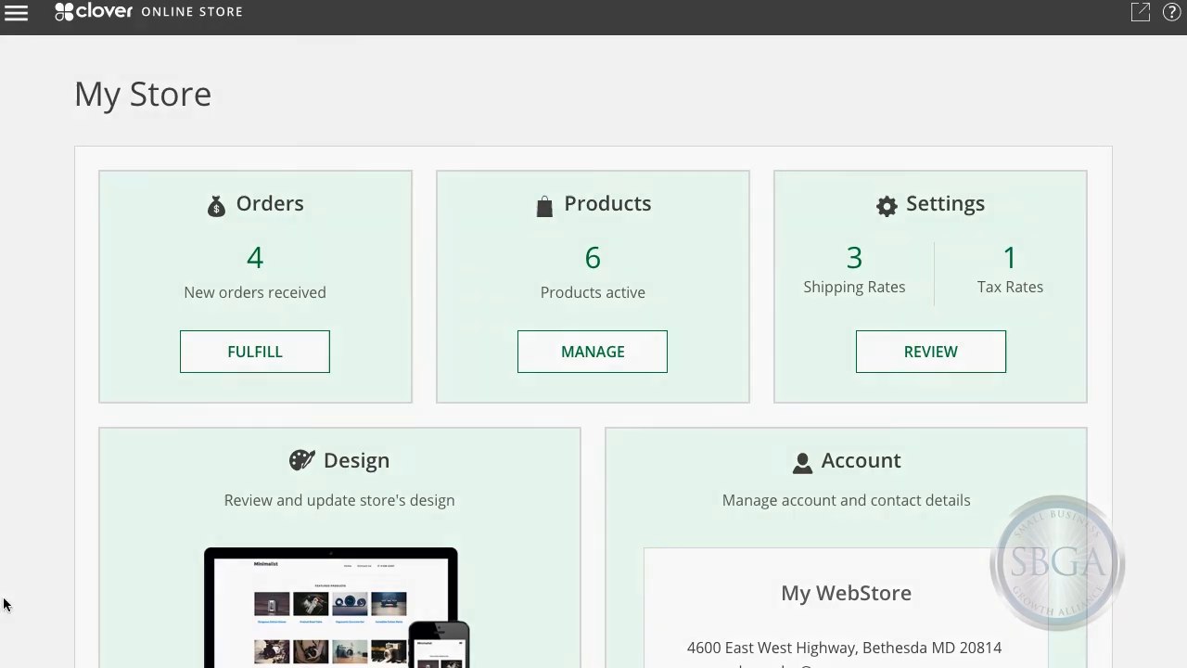